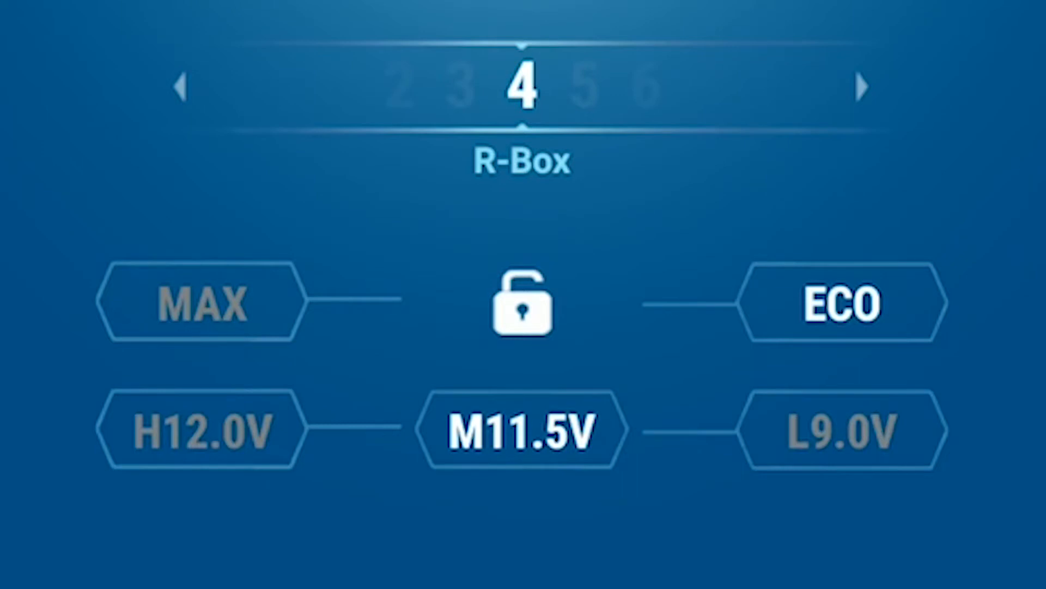
Scroll down to Left Hysteresis and bring 4 °F into its picker's highlight band
{"action": "left_click", "coordinate": [197, 434]}
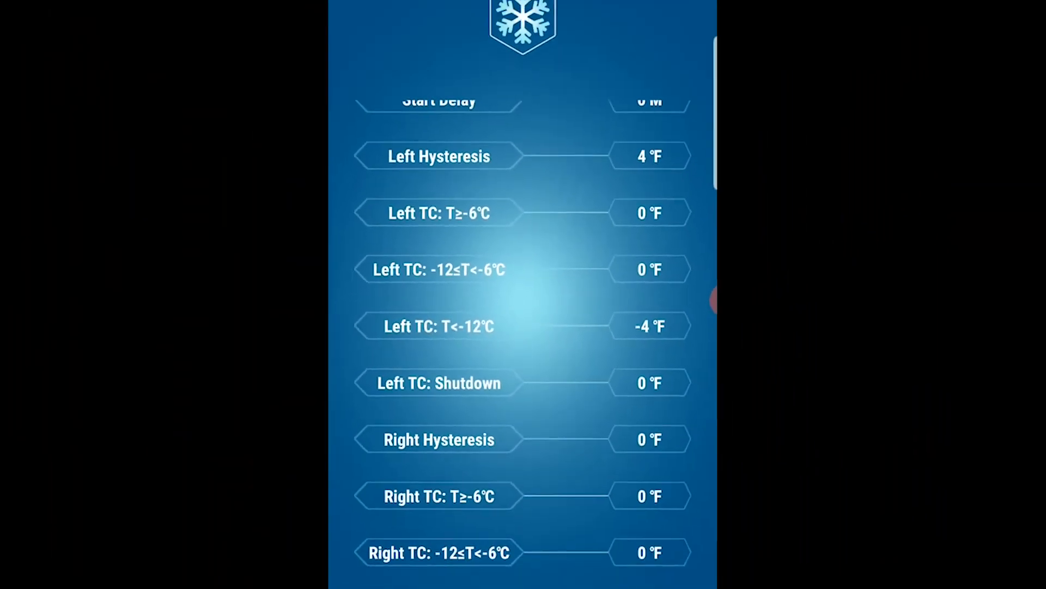
{"action": "scroll", "scroll_direction": "down", "scroll_amount": 3}
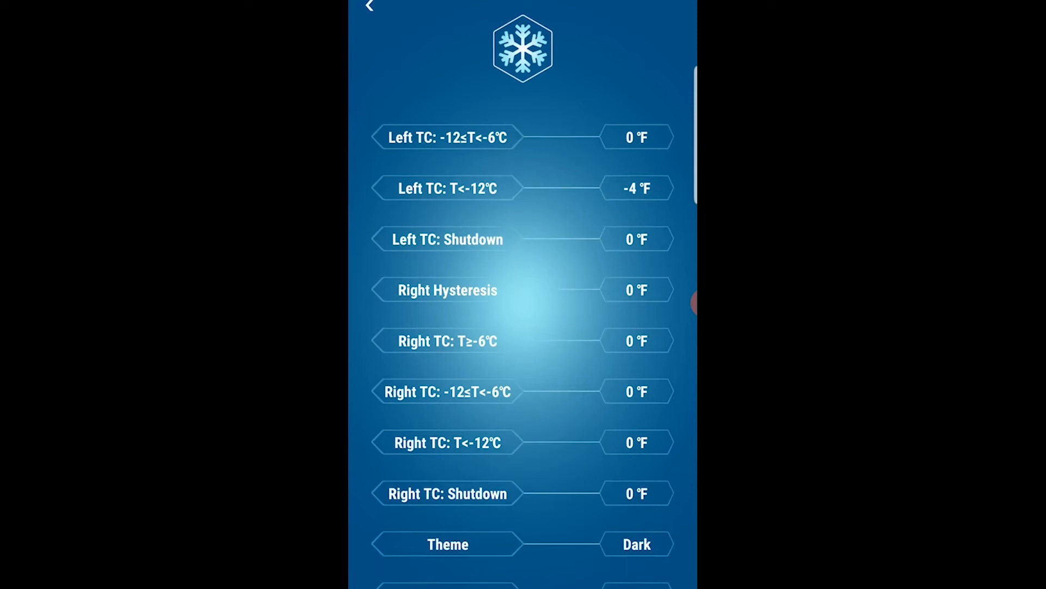
{"action": "scroll", "scroll_direction": "down", "scroll_amount": 3}
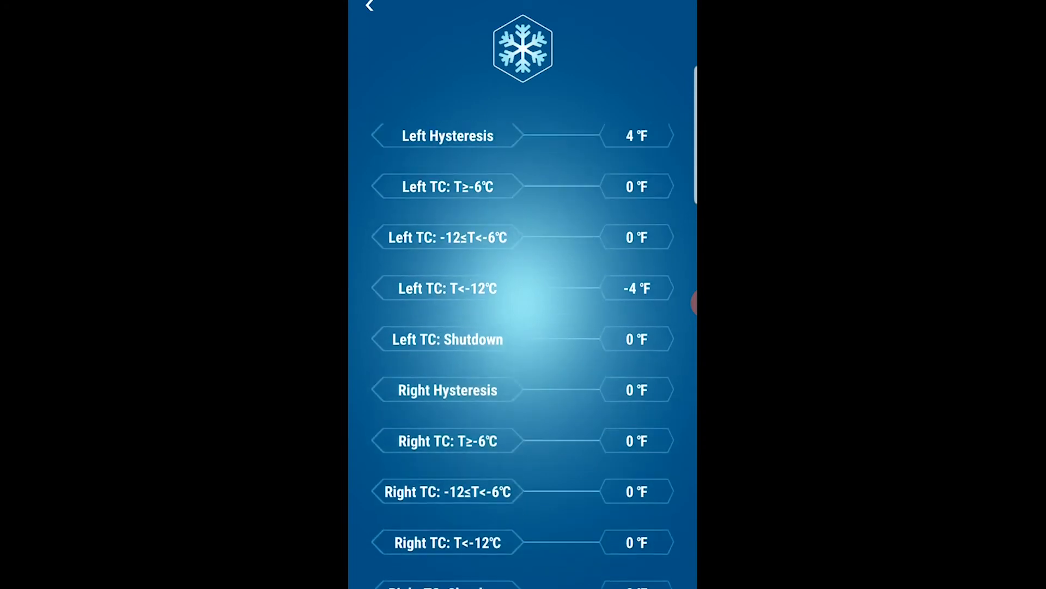
{"action": "scroll", "scroll_direction": "down", "scroll_amount": 3}
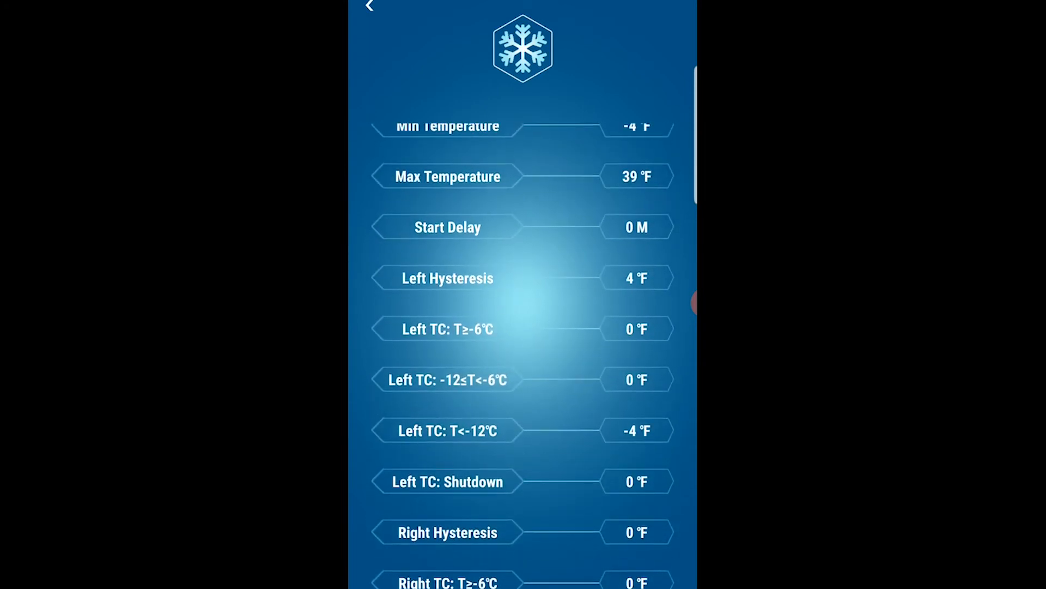
{"action": "left_click", "coordinate": [447, 278]}
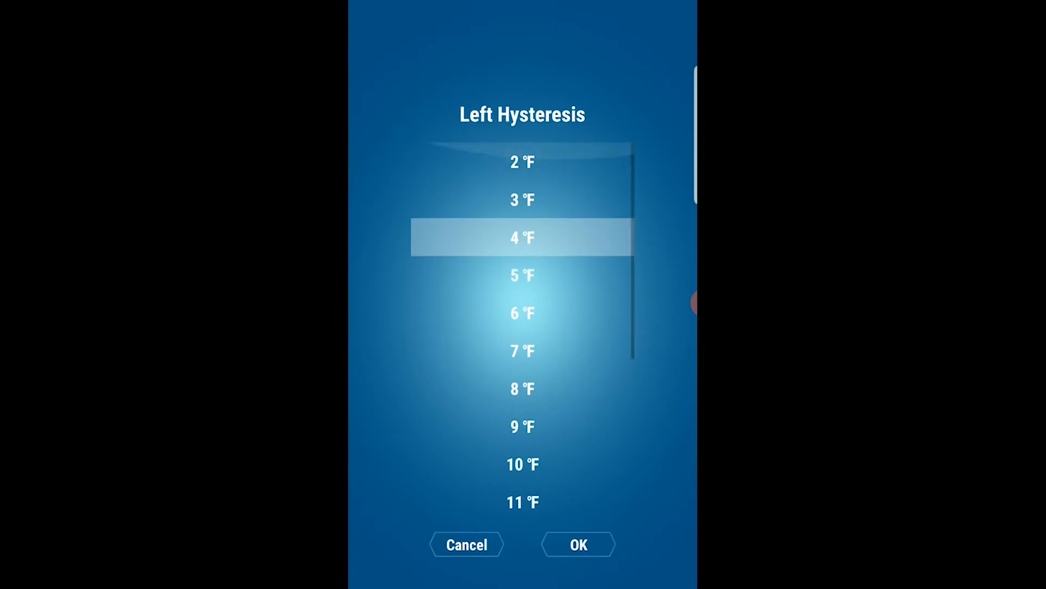
{"action": "scroll", "scroll_direction": "down", "scroll_amount": 3}
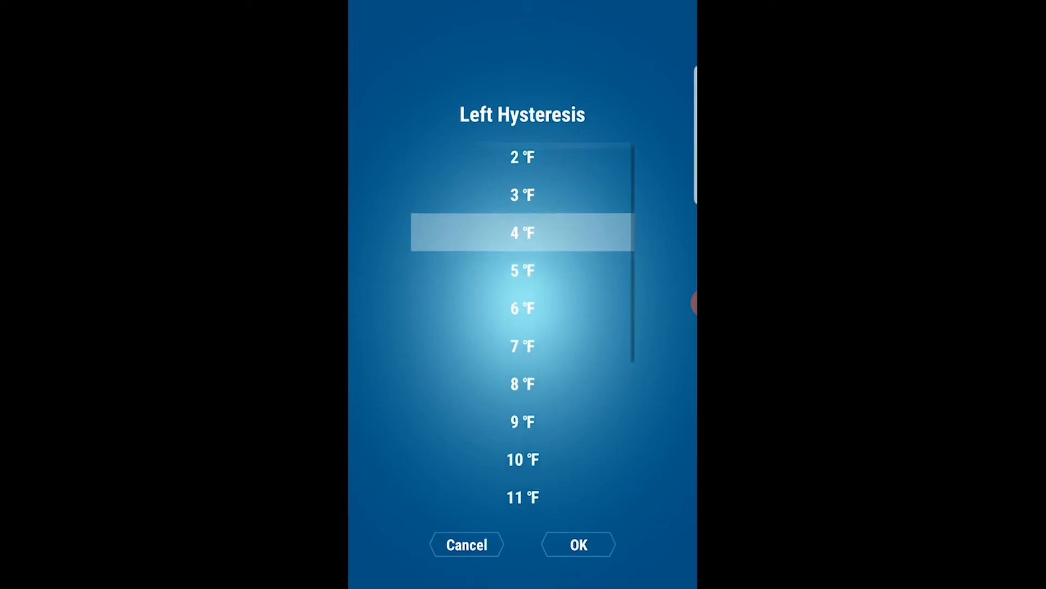
{"action": "scroll", "scroll_direction": "down", "scroll_amount": 3}
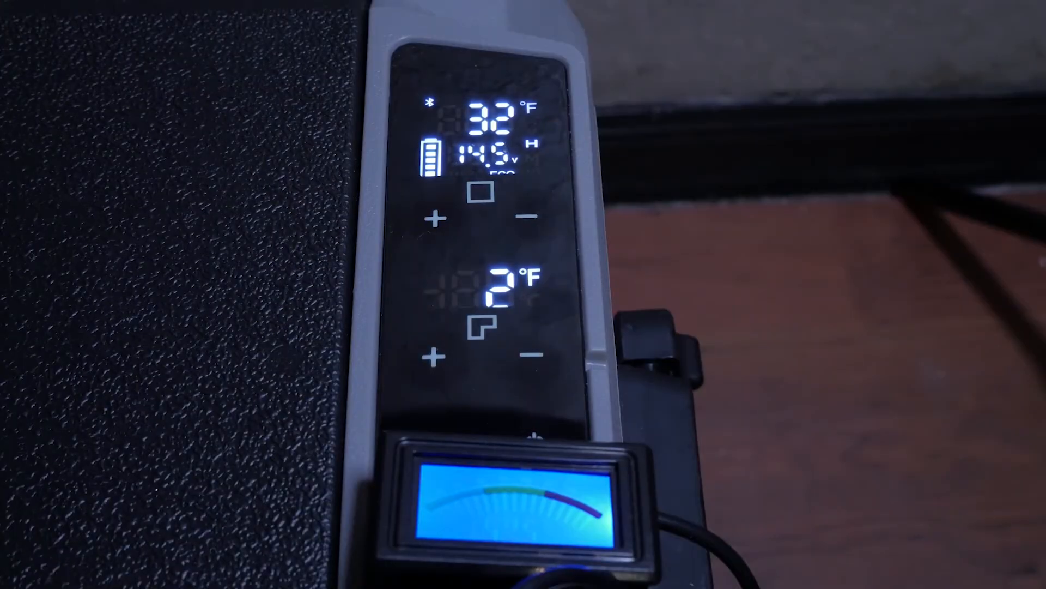
Raise the fridge panel's lower compartment temperature from 2 °F to 3 °F
{"action": "left_click", "coordinate": [437, 357]}
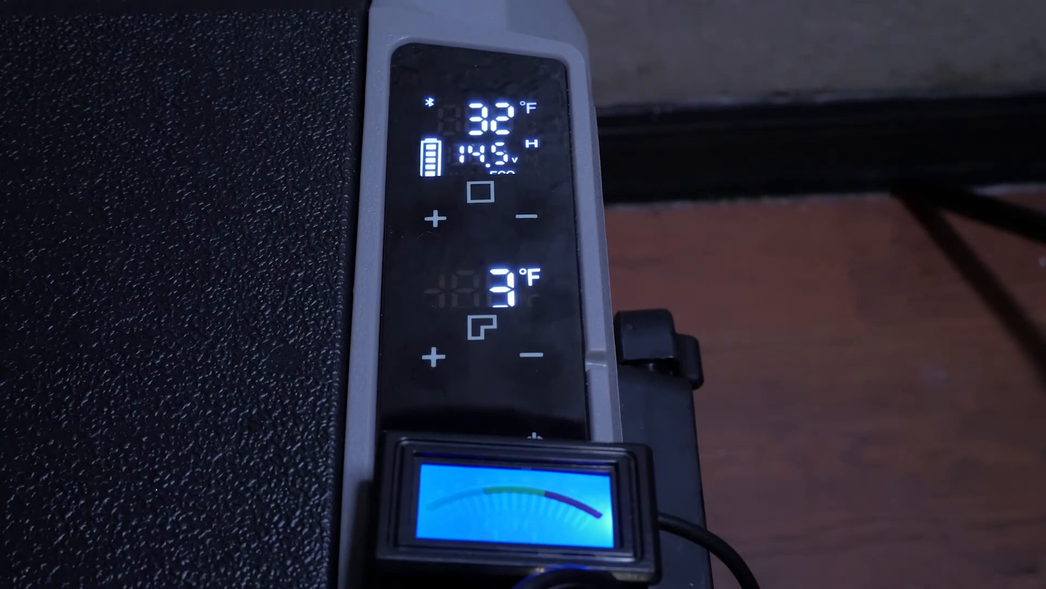